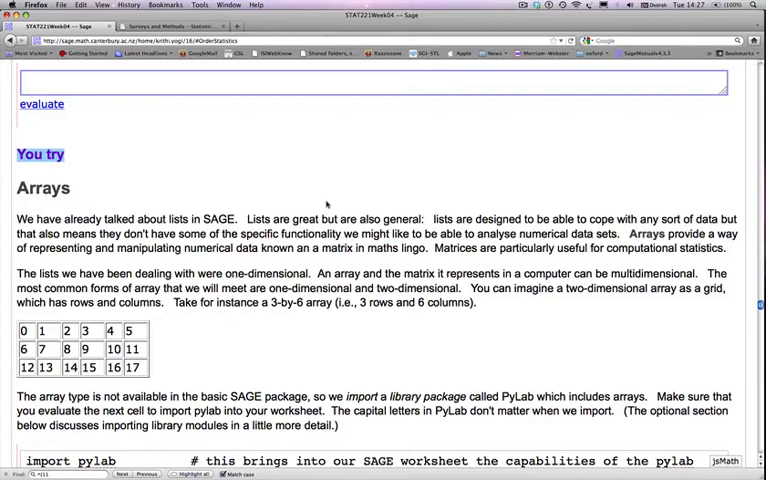
Step: Activate the 'import pylab' code cell in the Arrays 'You try' section for editing
click(26, 82)
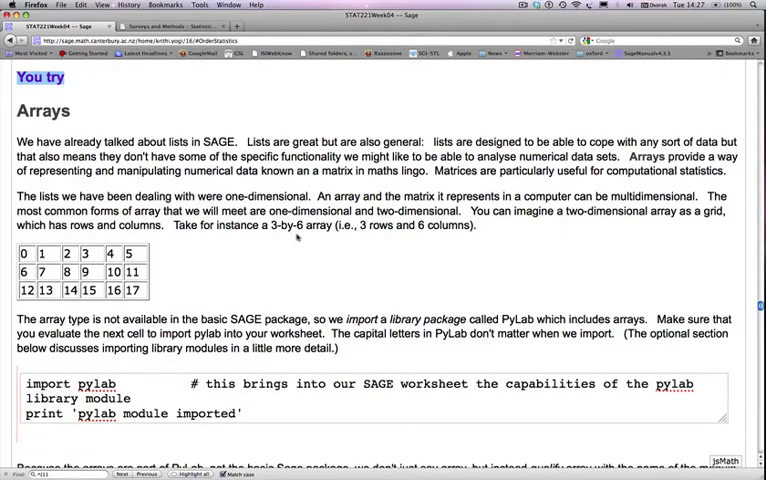
mouse_move(280, 248)
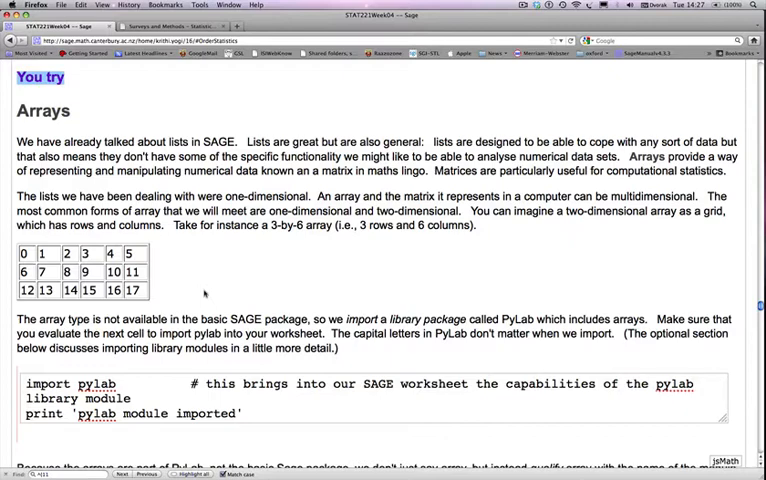
scroll(down, 3)
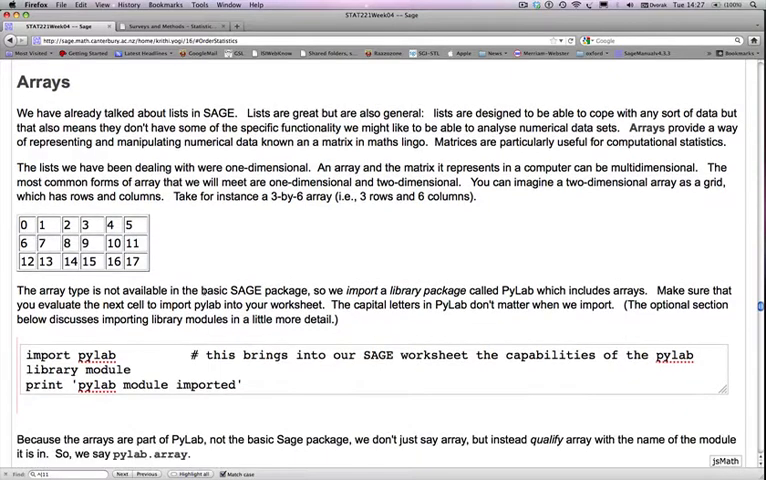
scroll(down, 3)
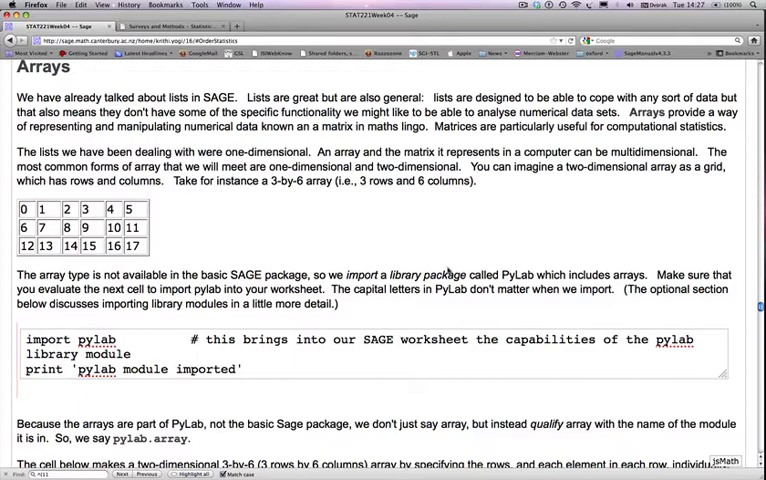
double_click(512, 274)
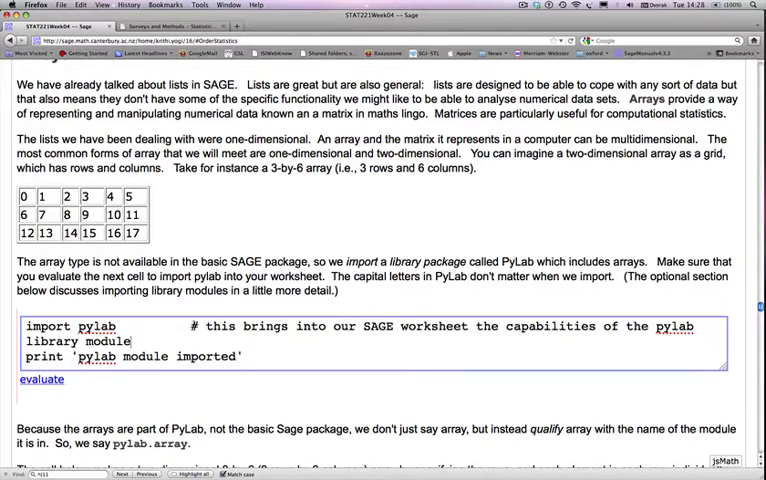
Step: Evaluate the import pylab cell so it prints 'pylab module imported'
scroll(down, 3)
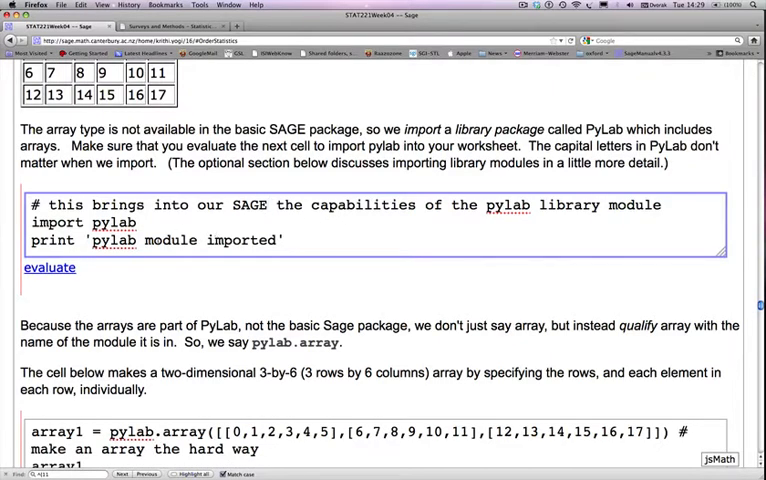
click(272, 204)
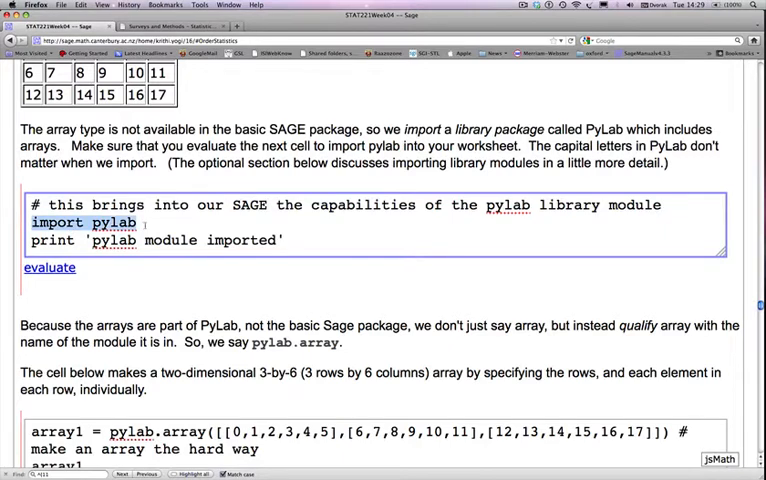
click(48, 268)
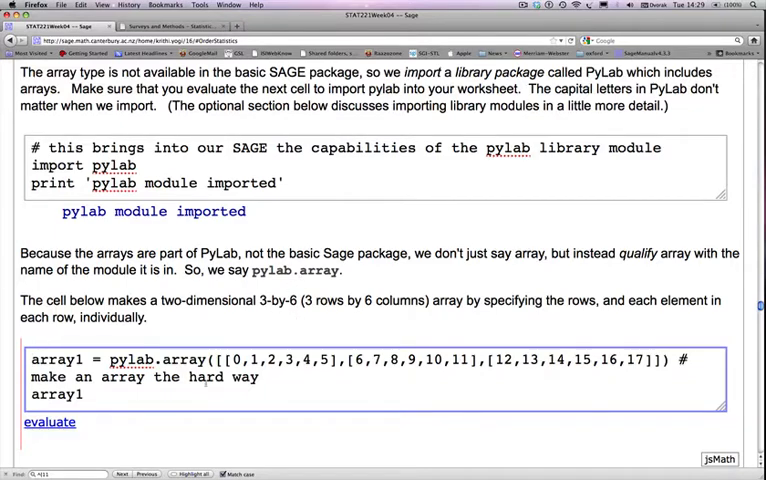
scroll(down, 3)
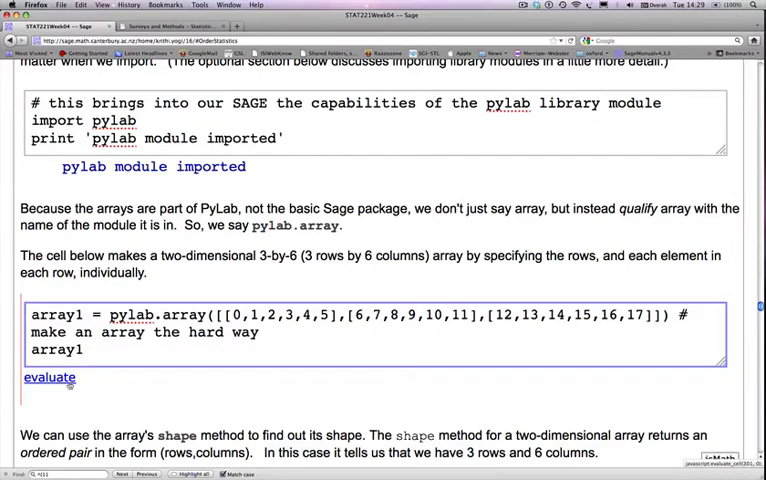
Step: Evaluate the array1 cell to display the 3-by-6 array of 0 to 17
click(48, 378)
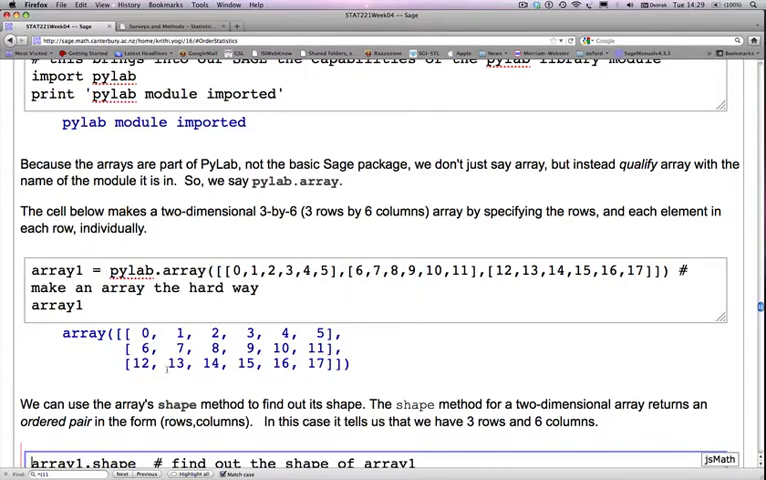
scroll(down, 3)
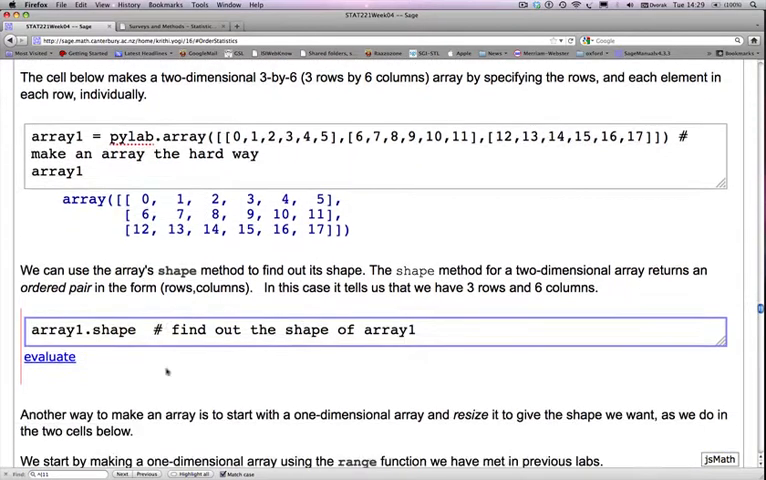
scroll(down, 3)
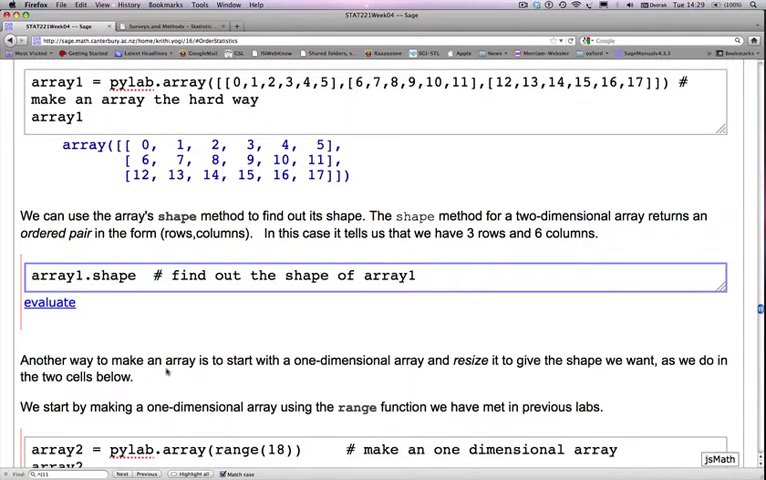
scroll(down, 3)
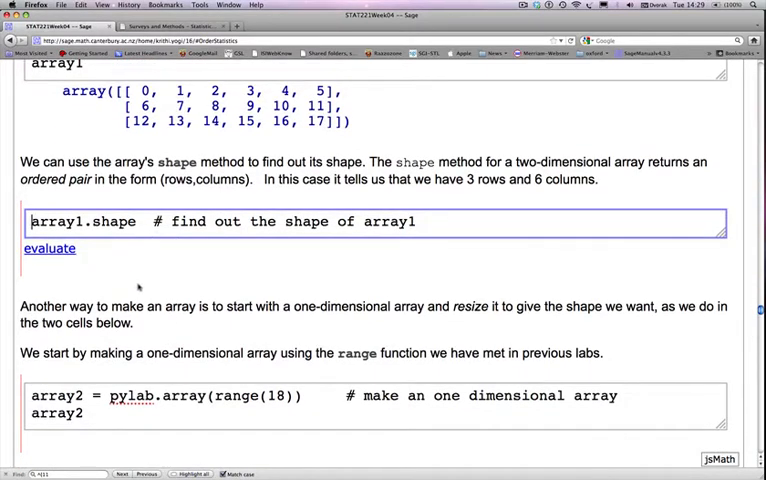
scroll(down, 3)
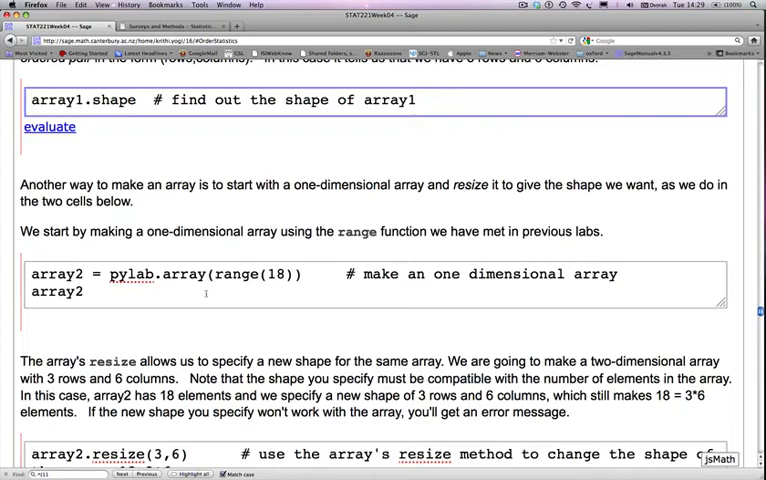
scroll(down, 3)
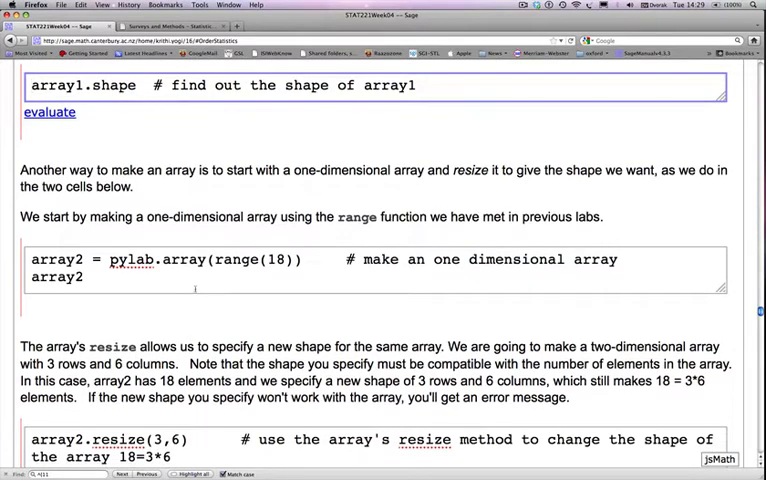
scroll(down, 3)
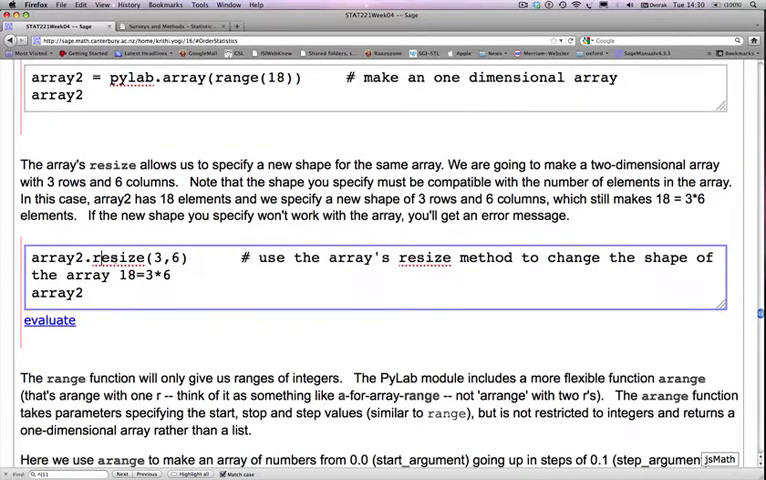
Step: Highlight 'resize' in array2's code and read on to the Lotto data-loading cells
double_click(118, 256)
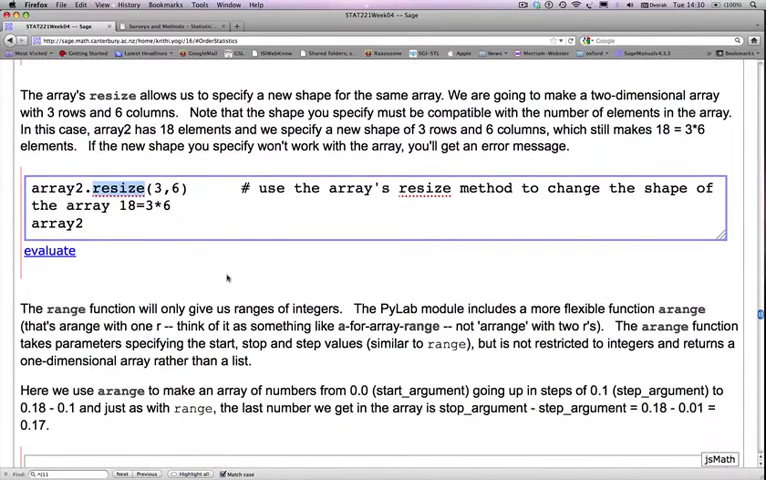
scroll(down, 3)
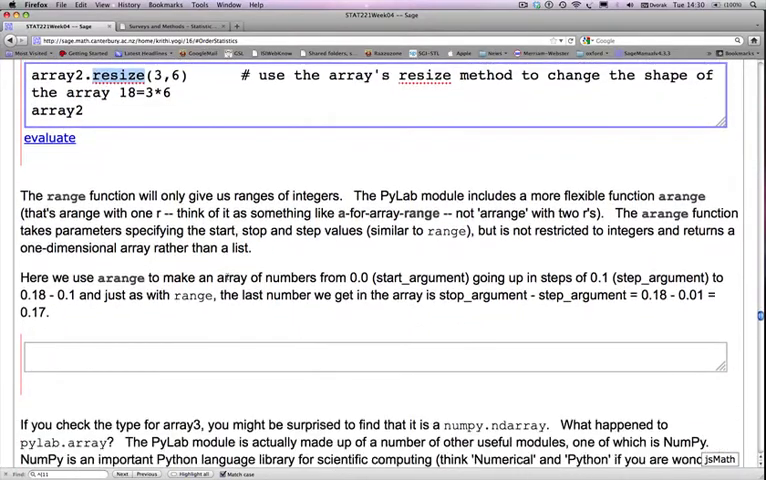
scroll(down, 3)
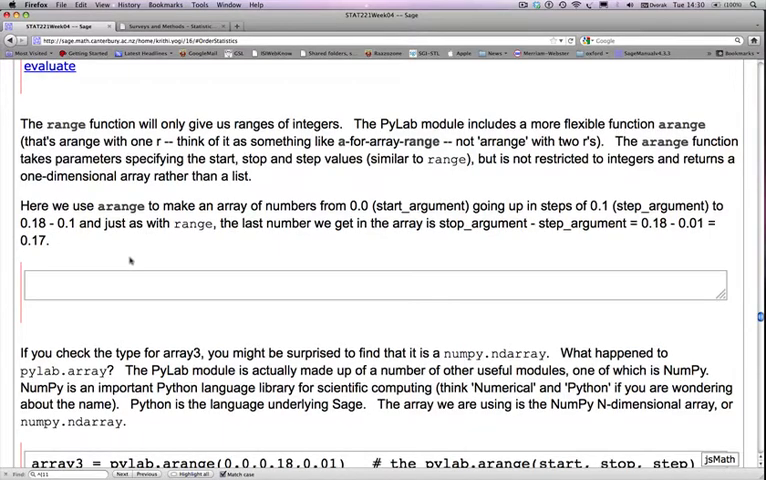
scroll(down, 3)
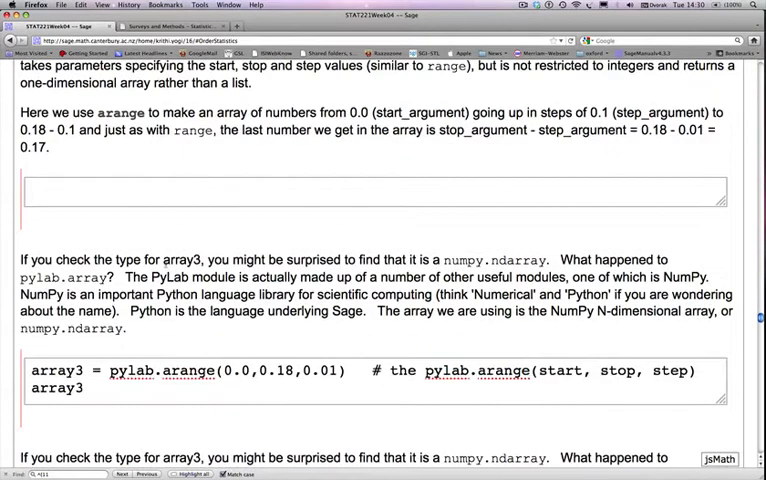
scroll(down, 3)
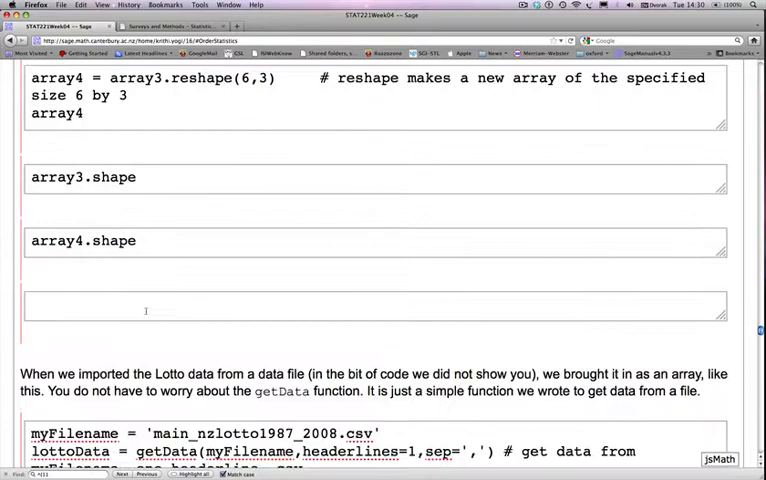
scroll(down, 3)
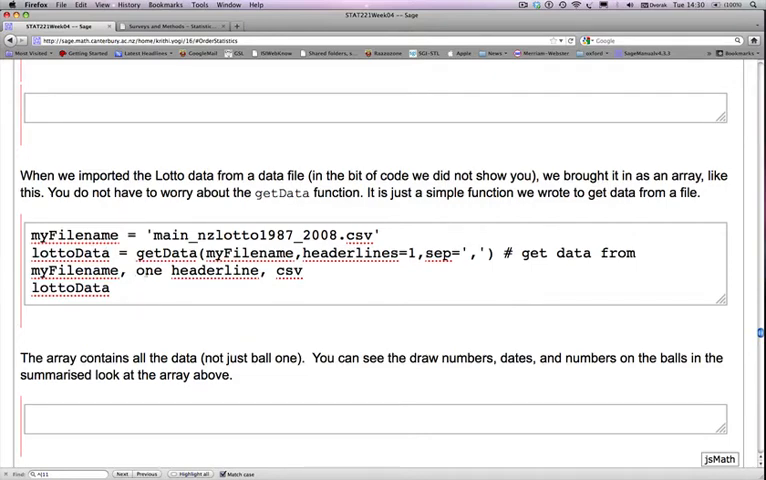
scroll(down, 3)
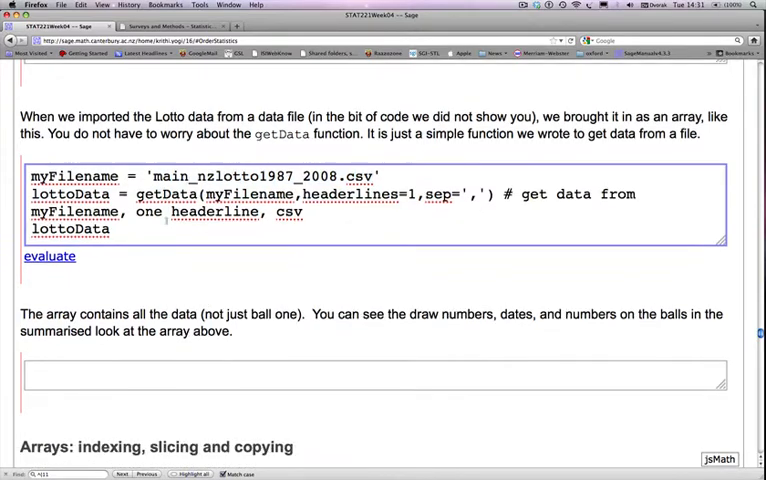
scroll(down, 3)
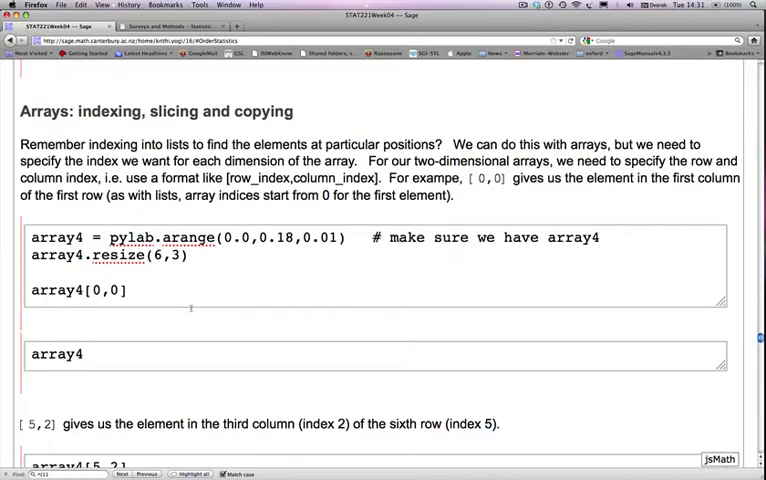
scroll(down, 3)
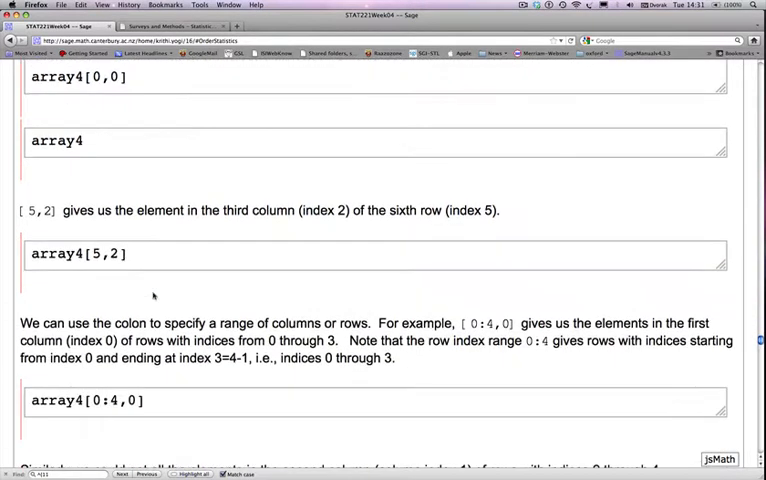
scroll(down, 3)
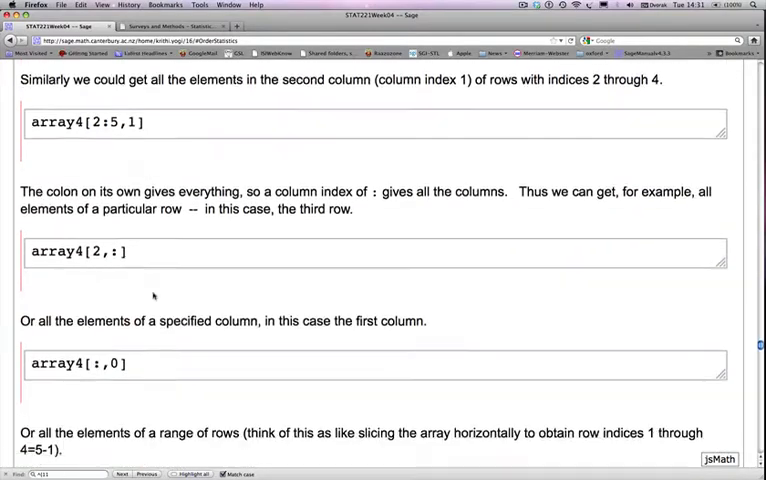
scroll(down, 3)
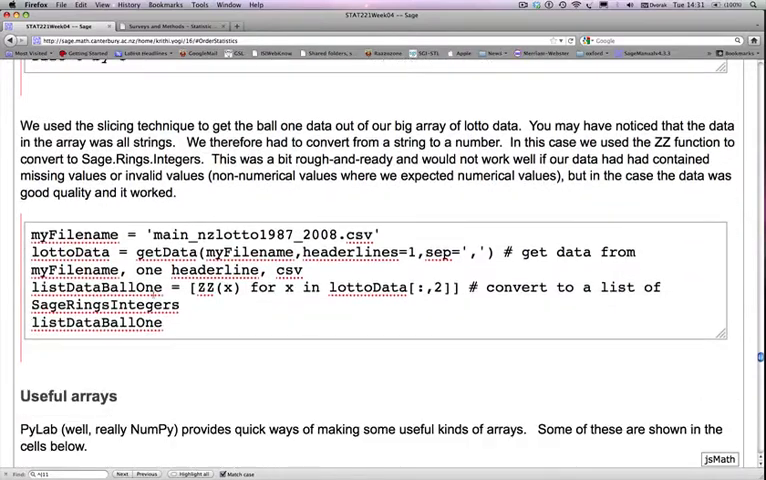
scroll(down, 3)
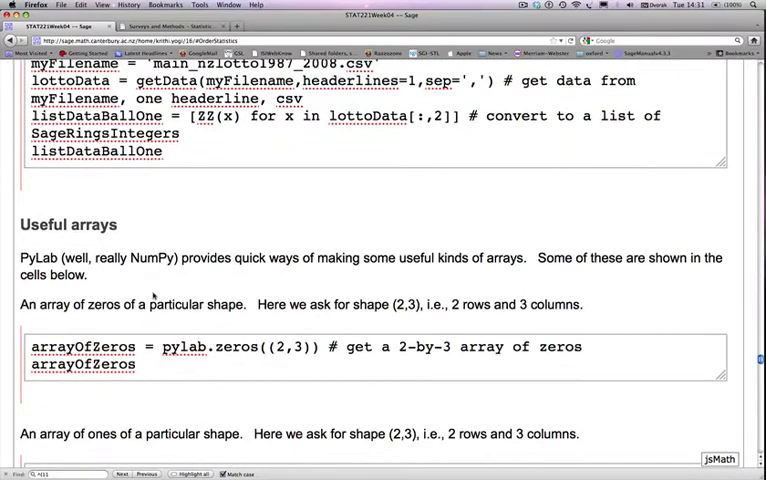
scroll(down, 3)
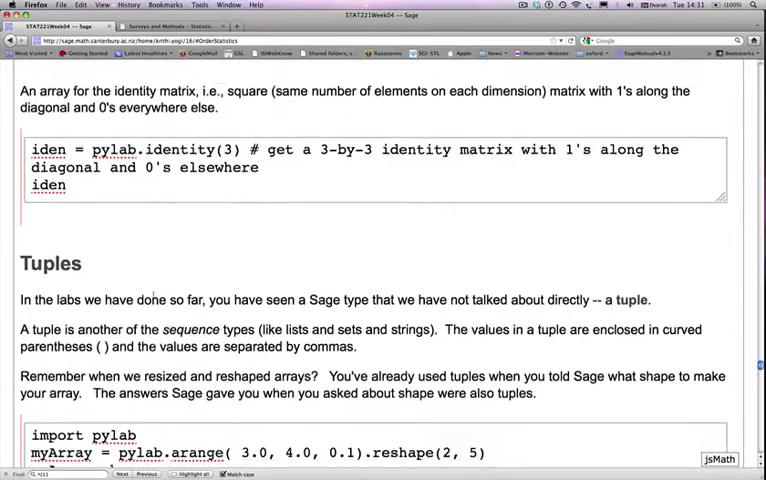
Step: Evaluate type(myTuple1) to return <type 'tuple'> and read on to the zip examples
scroll(down, 3)
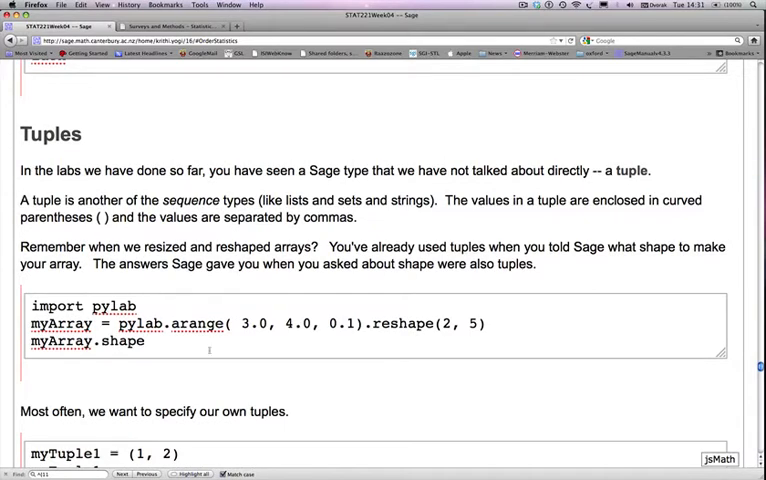
mouse_move(208, 344)
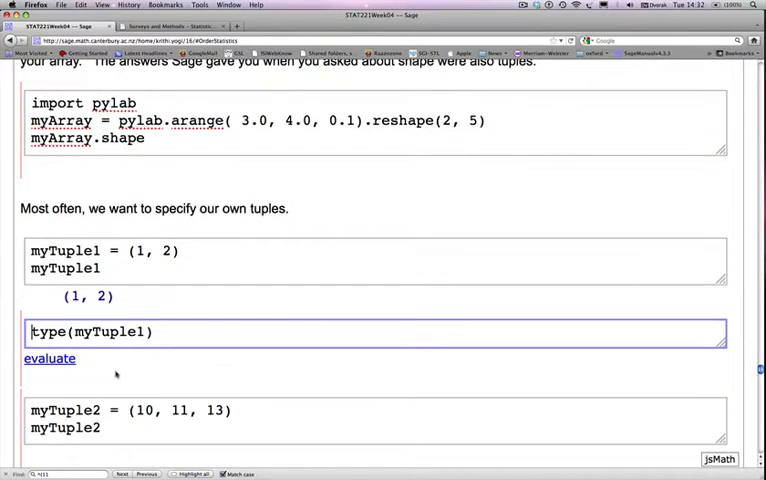
click(48, 358)
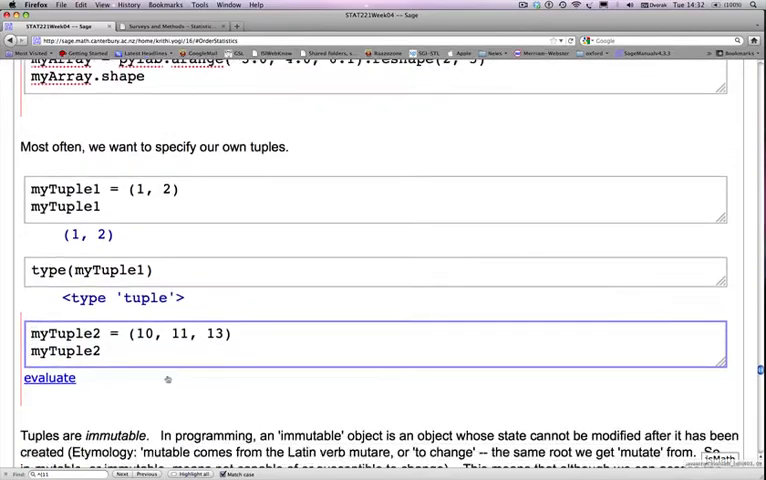
scroll(down, 3)
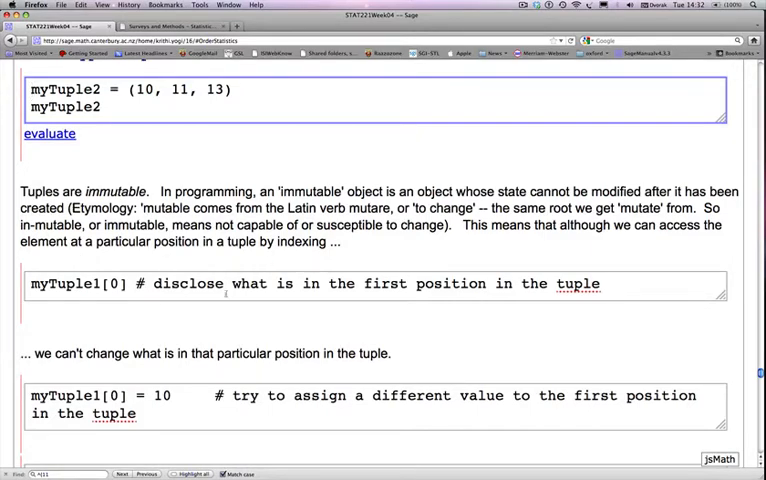
scroll(down, 3)
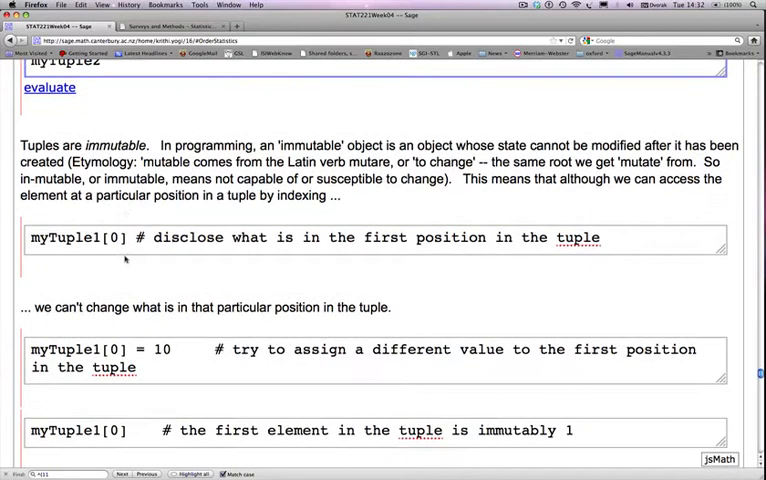
scroll(down, 3)
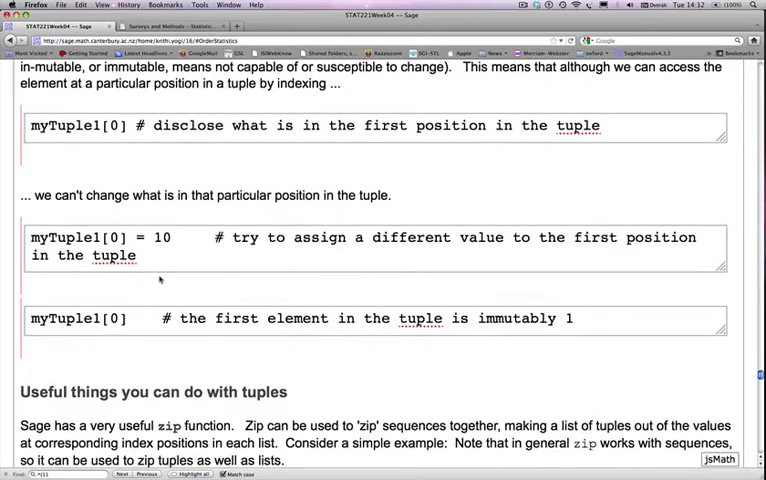
scroll(down, 3)
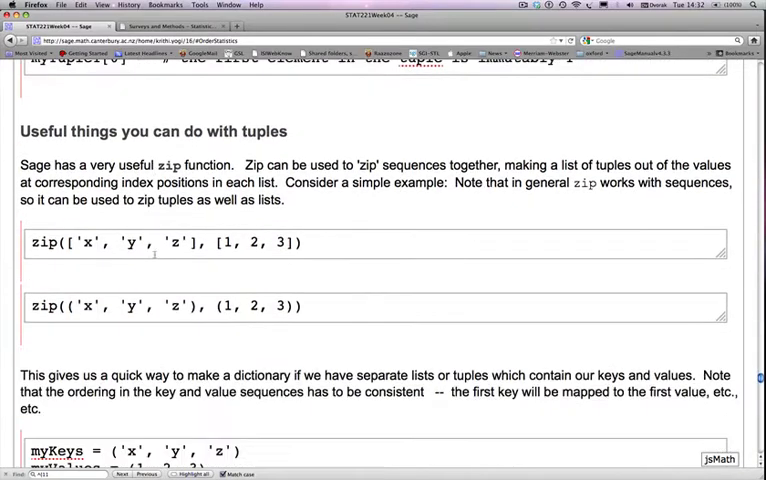
scroll(down, 3)
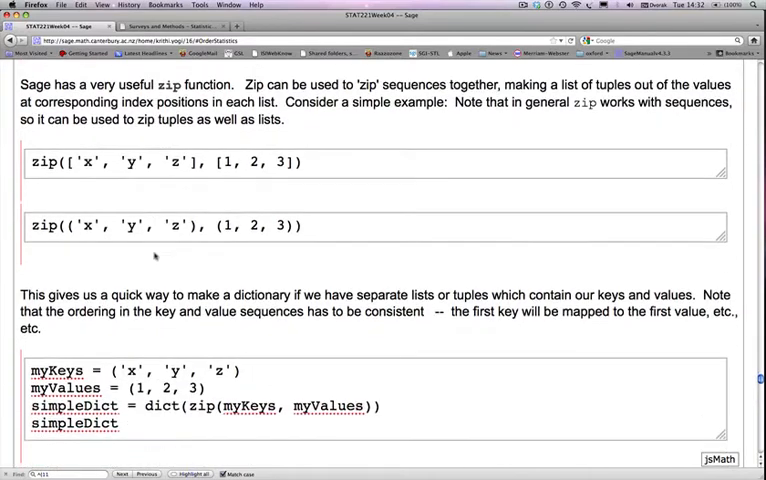
scroll(down, 3)
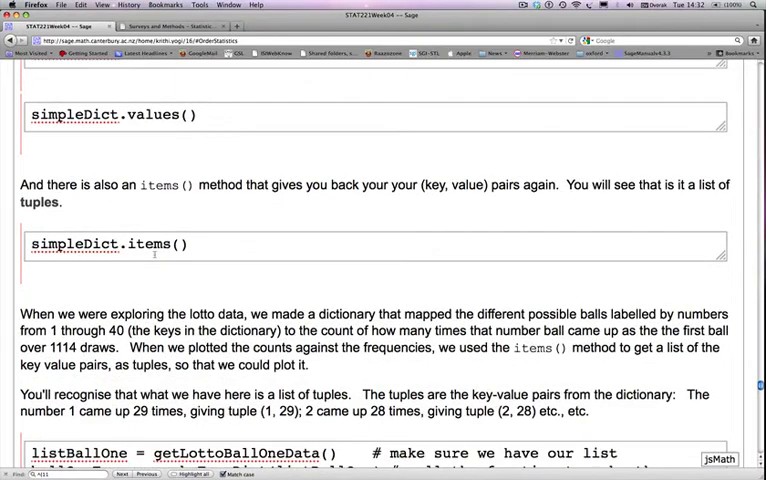
scroll(down, 3)
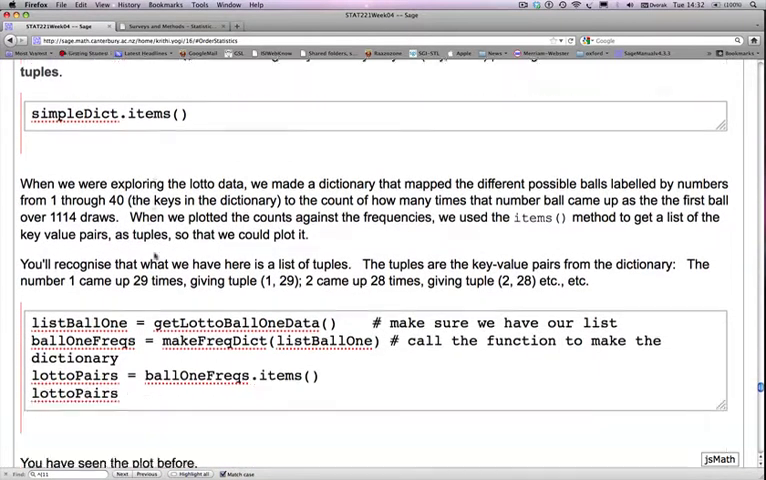
scroll(down, 3)
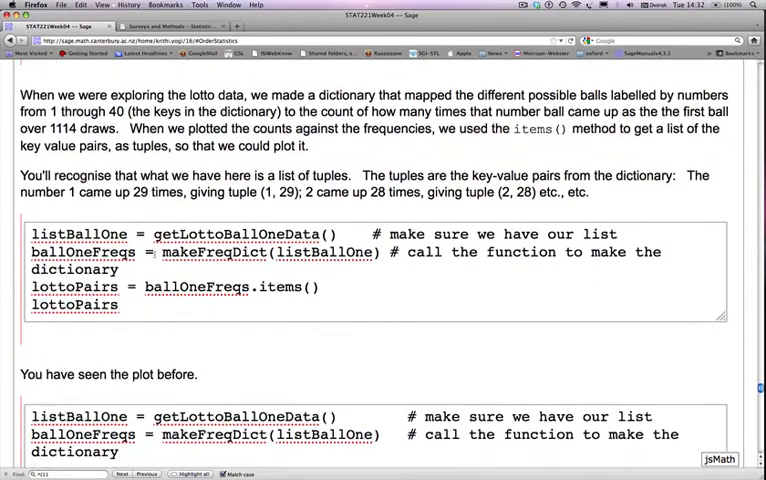
scroll(down, 3)
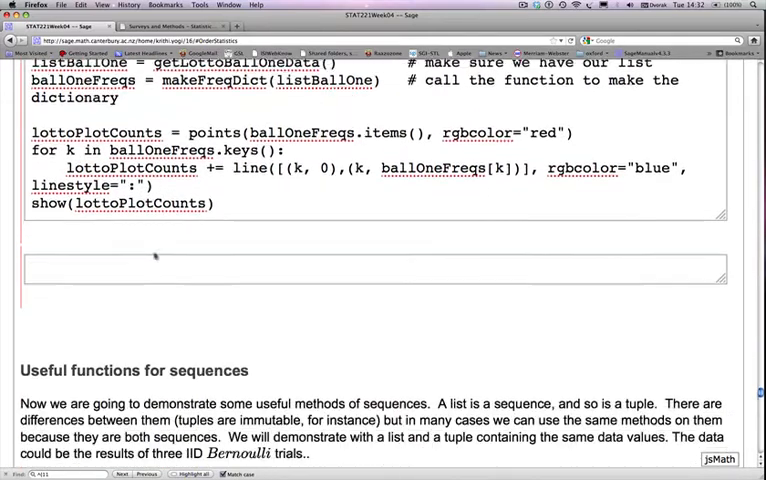
scroll(down, 3)
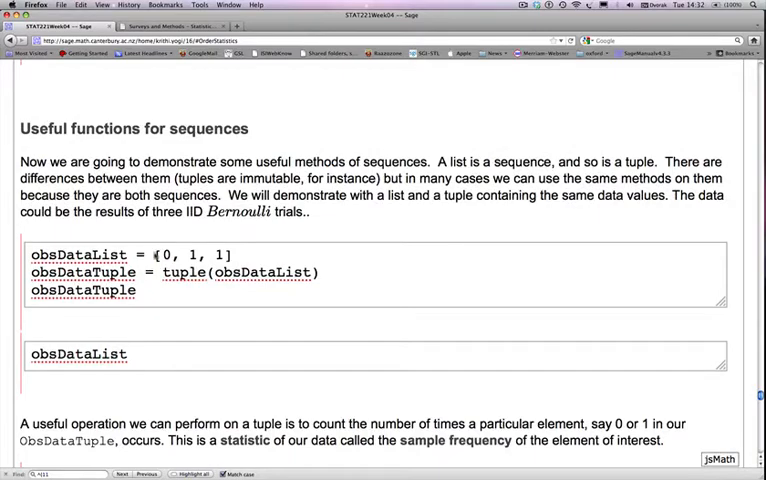
scroll(down, 3)
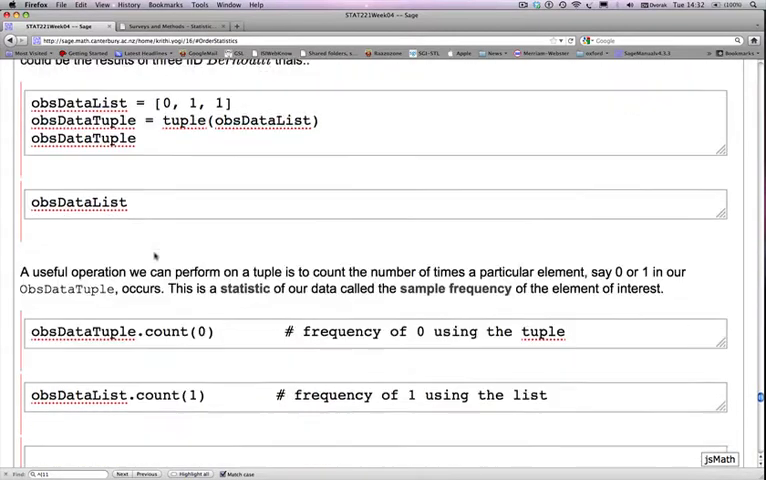
scroll(down, 3)
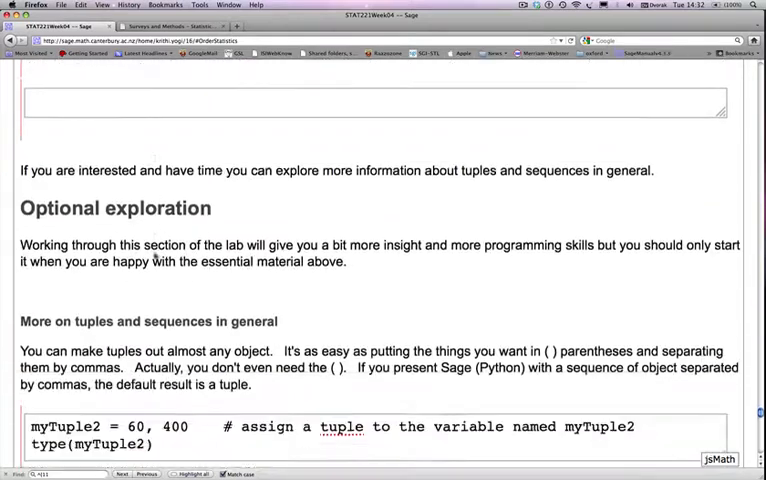
scroll(down, 3)
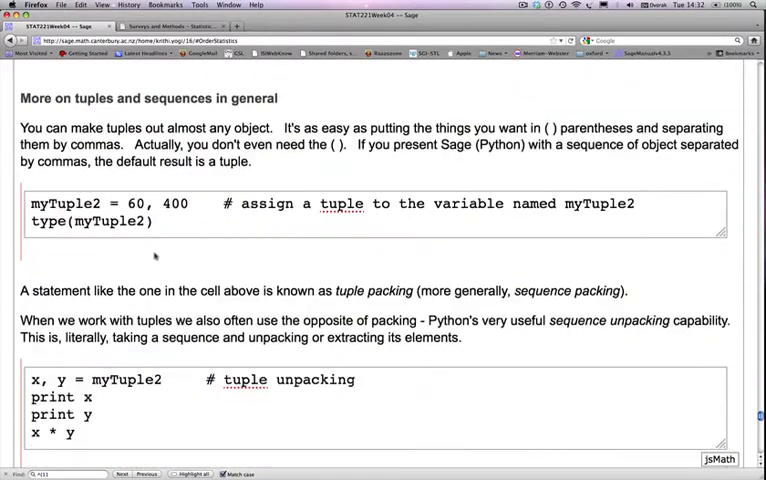
scroll(down, 3)
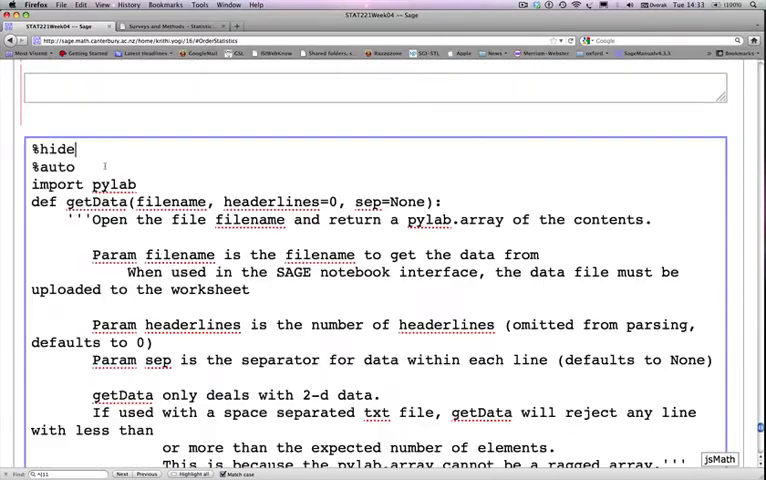
scroll(down, 3)
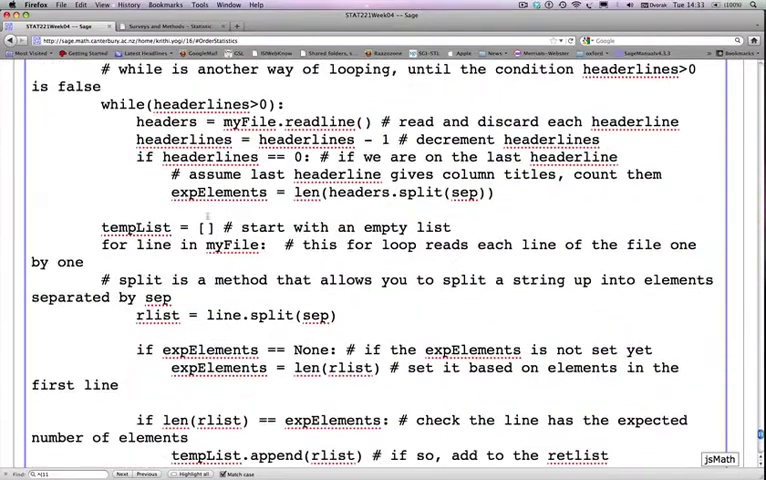